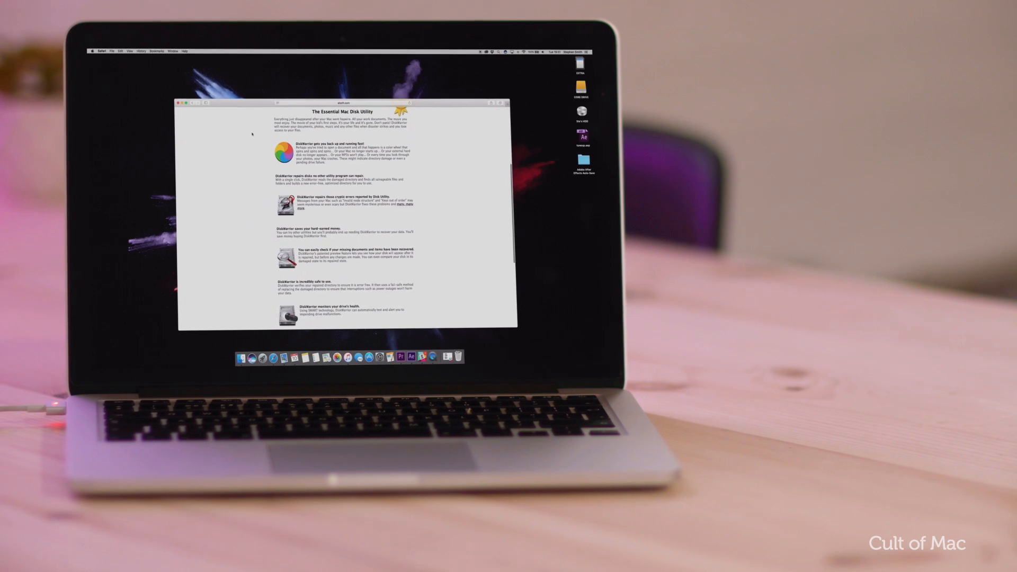
Bring up the System Preferences window from the Dock.
scroll("down", 3)
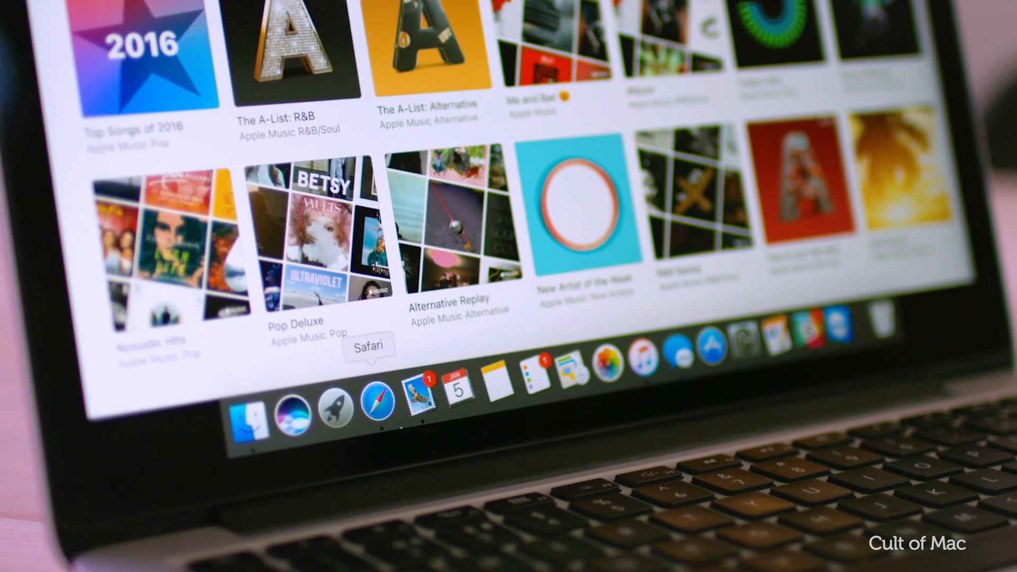
left_click(375, 403)
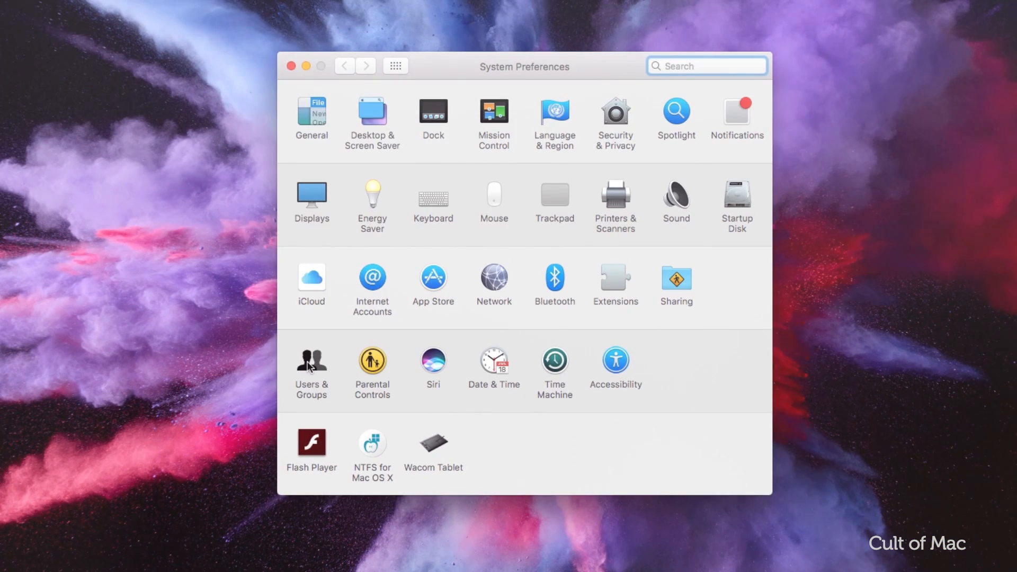
Show the current user's Login Items in Users & Groups and select the duet entry.
left_click(311, 367)
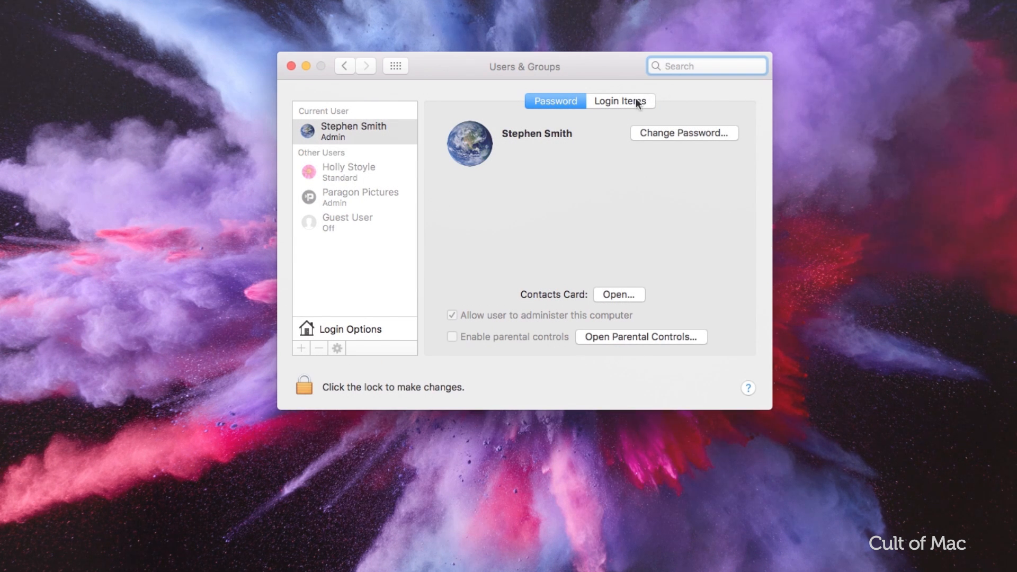
left_click(619, 100)
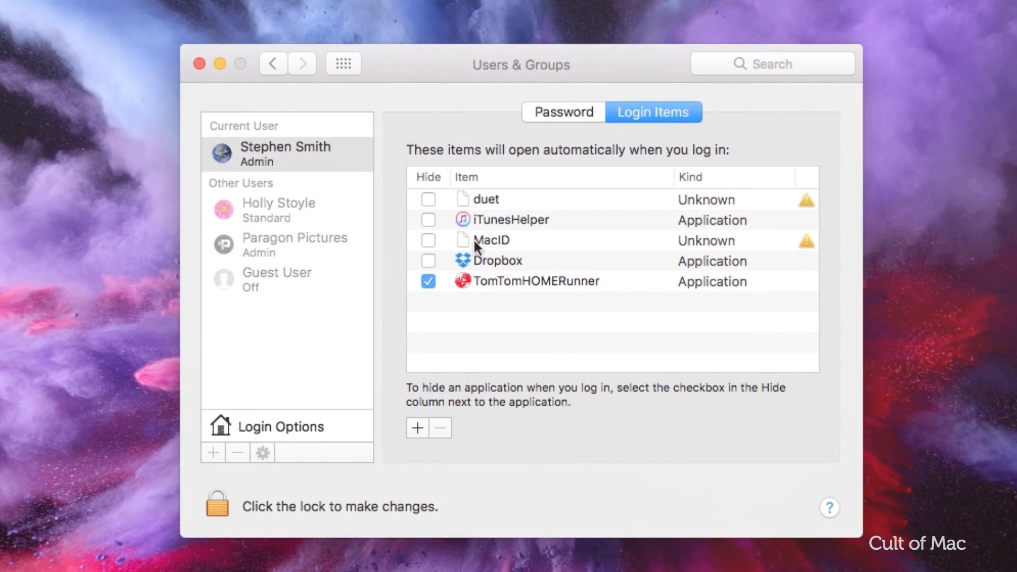
mouse_move(481, 208)
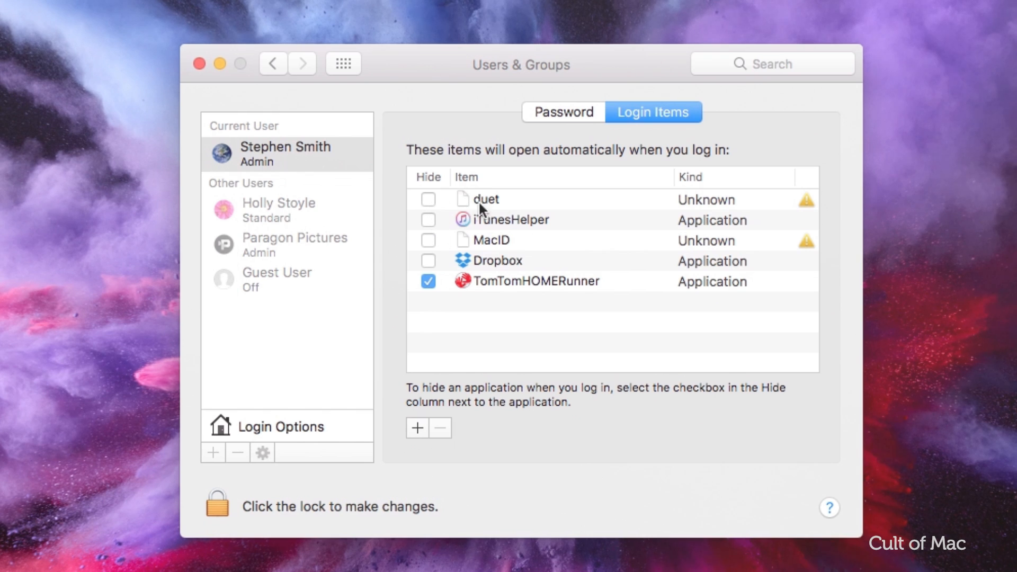
left_click(485, 199)
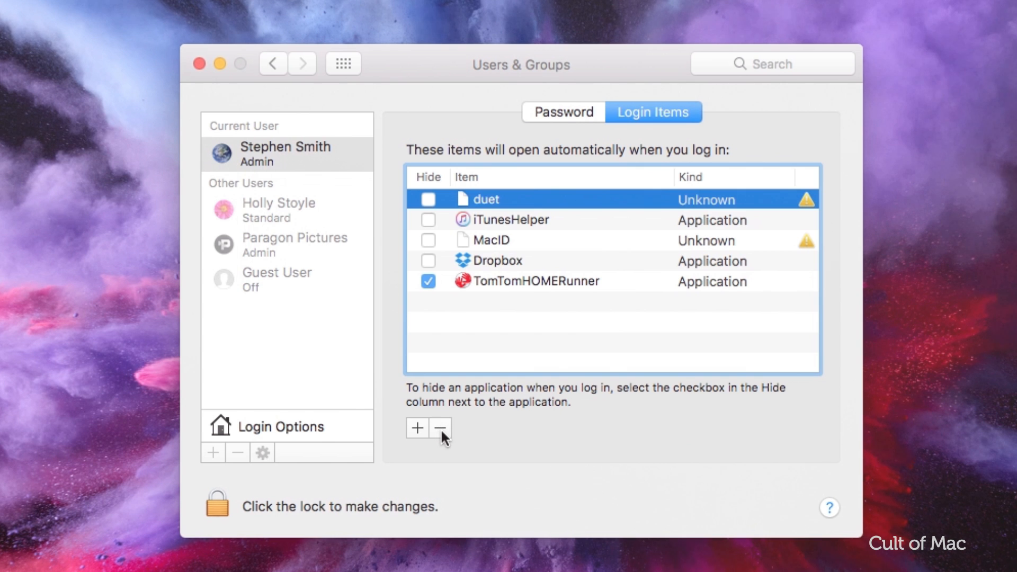
mouse_move(441, 427)
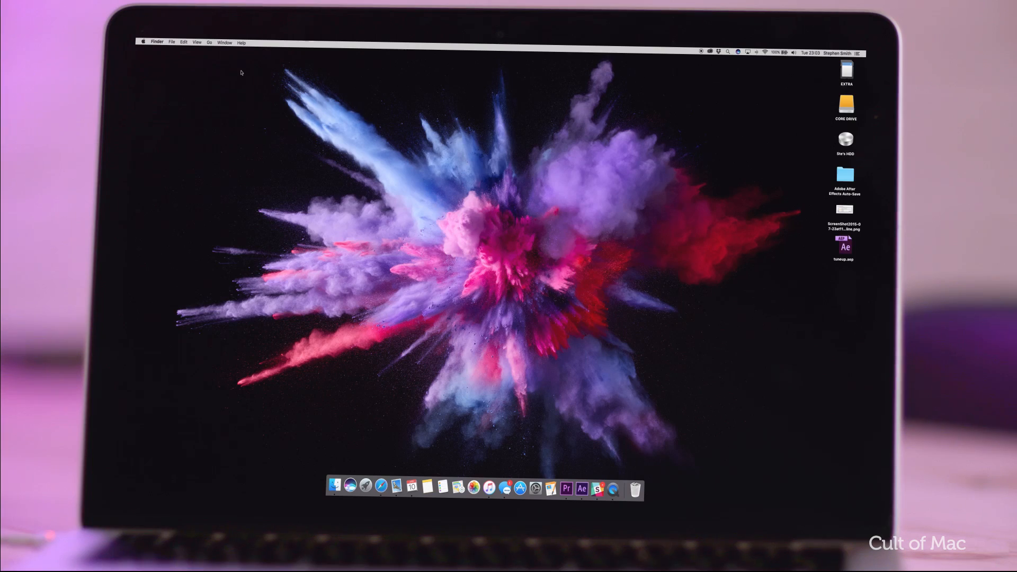
Show the Force Quit Applications list and reveal Maps, Pages, QuickTime Player, Safari, Slack and Finder.
left_click(209, 42)
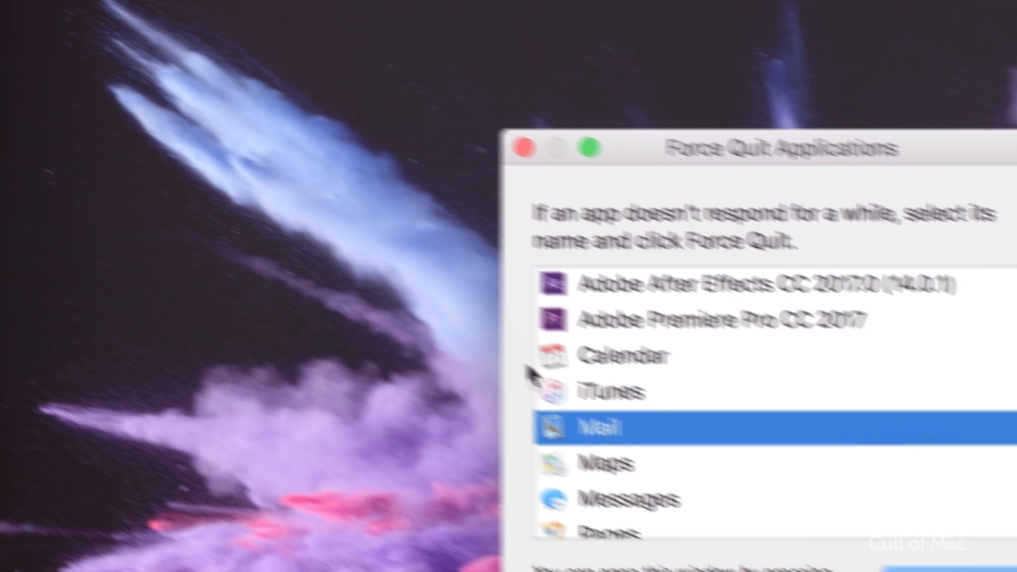
scroll("down", 3)
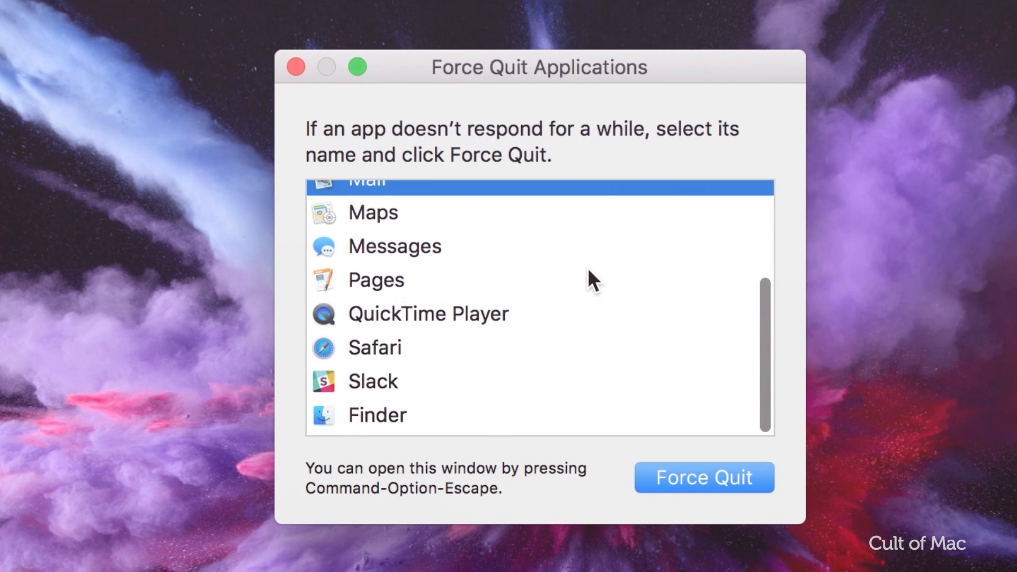